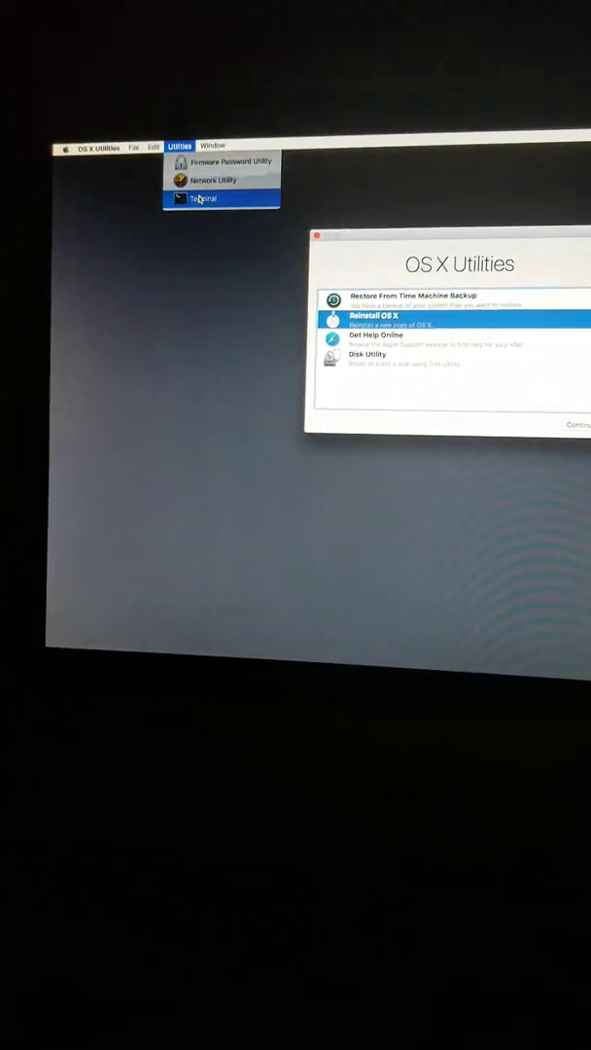
# Launch Terminal from the Utilities menu of the recovery environment
pyautogui.click(190, 168)
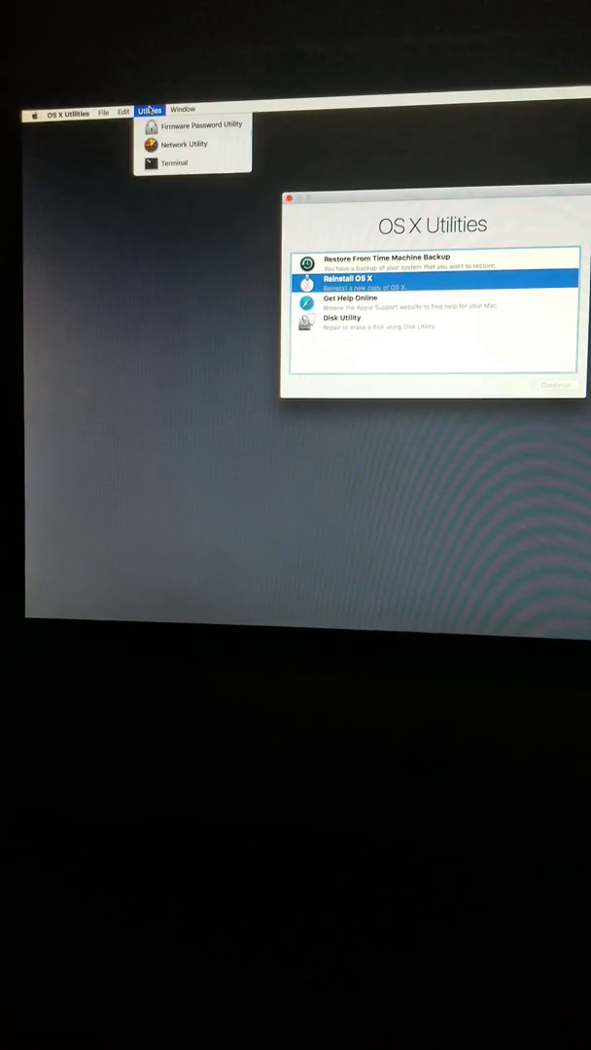
pyautogui.click(173, 162)
pyautogui.write('date 1104')
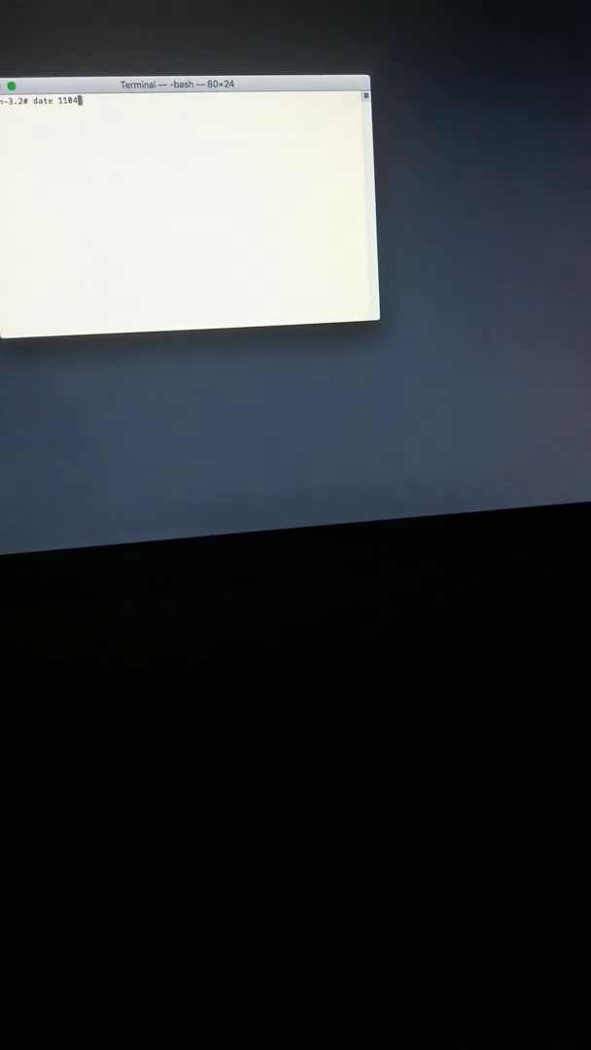
# Drag within the Terminal window while the date command beginning 1104 is typed
pyautogui.moveTo(184, 84); pyautogui.dragTo(248, 66)
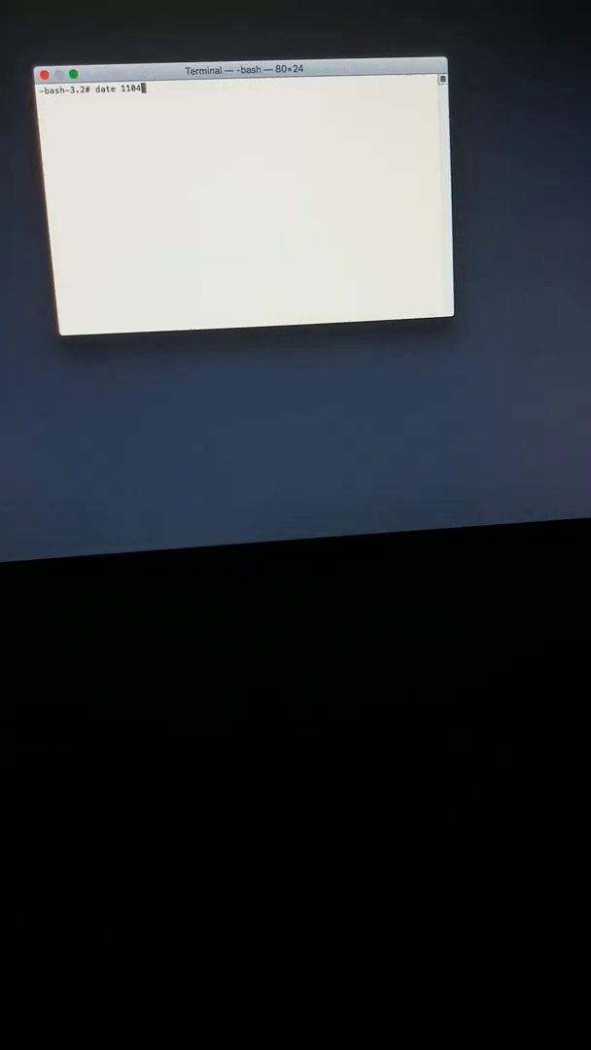